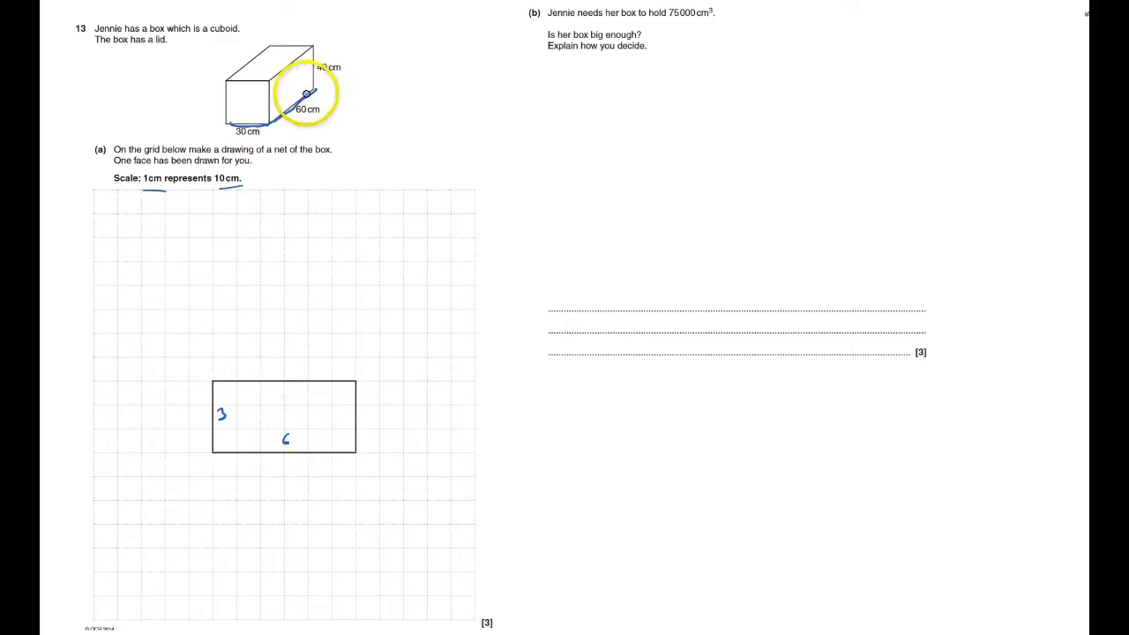
# Handwrite 40 beside both vertical edges of the cuboid's front face
pyautogui.click(302, 93)
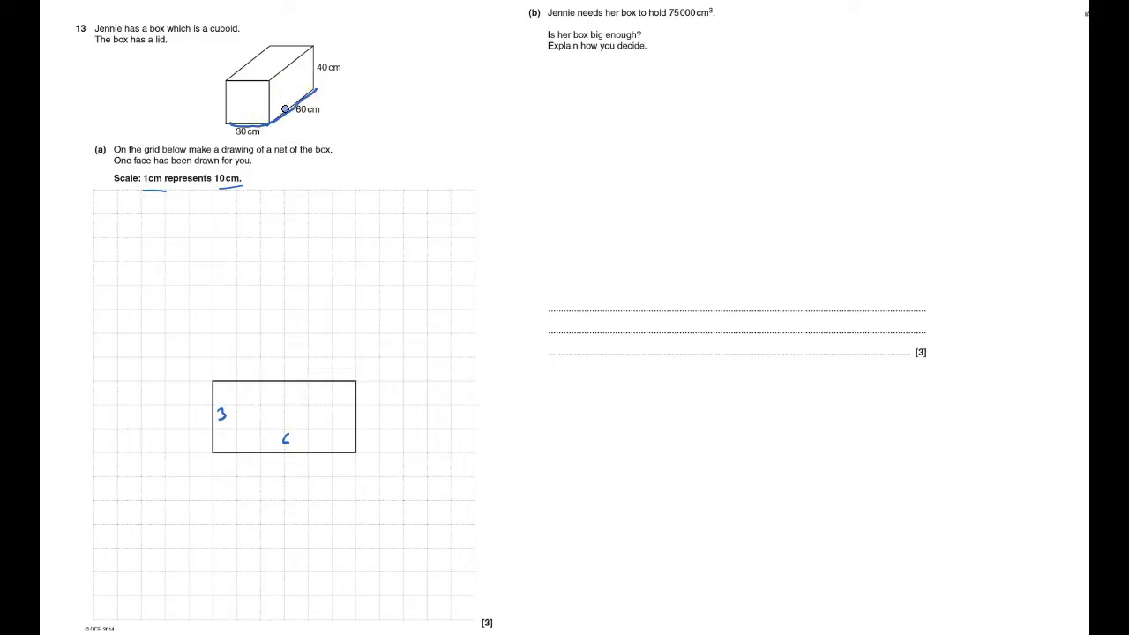
pyautogui.click(294, 98)
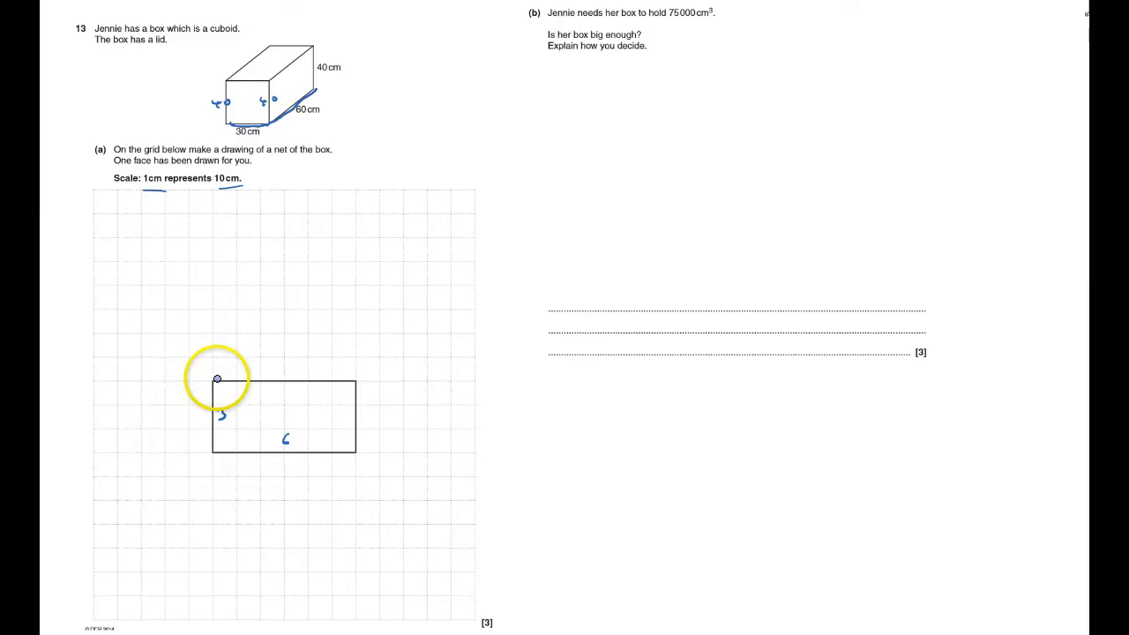
# Sketch the net's upper, right, lower and left faces around the printed rectangle on the grid
pyautogui.moveTo(216, 378); pyautogui.dragTo(217, 290)
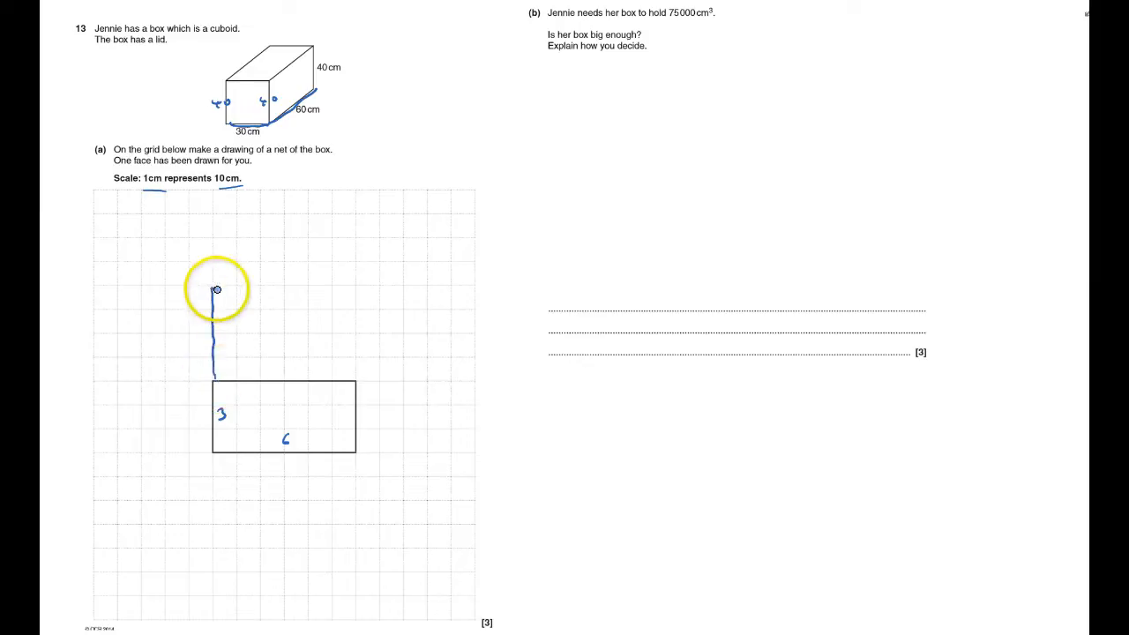
pyautogui.moveTo(216, 290); pyautogui.dragTo(355, 377)
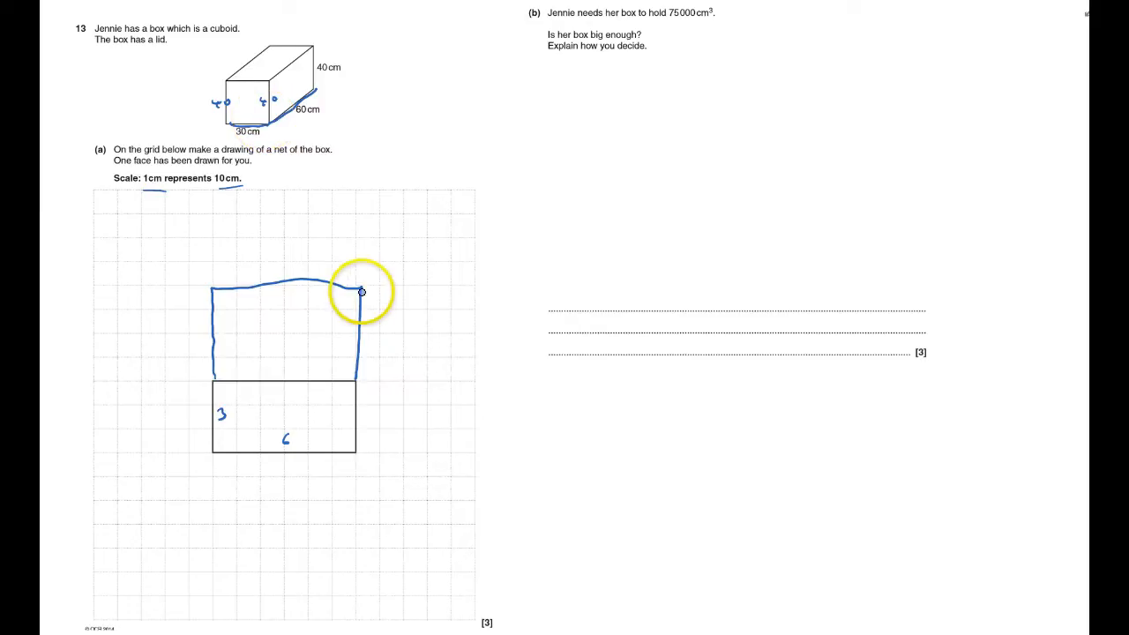
pyautogui.moveTo(361, 291); pyautogui.dragTo(361, 383)
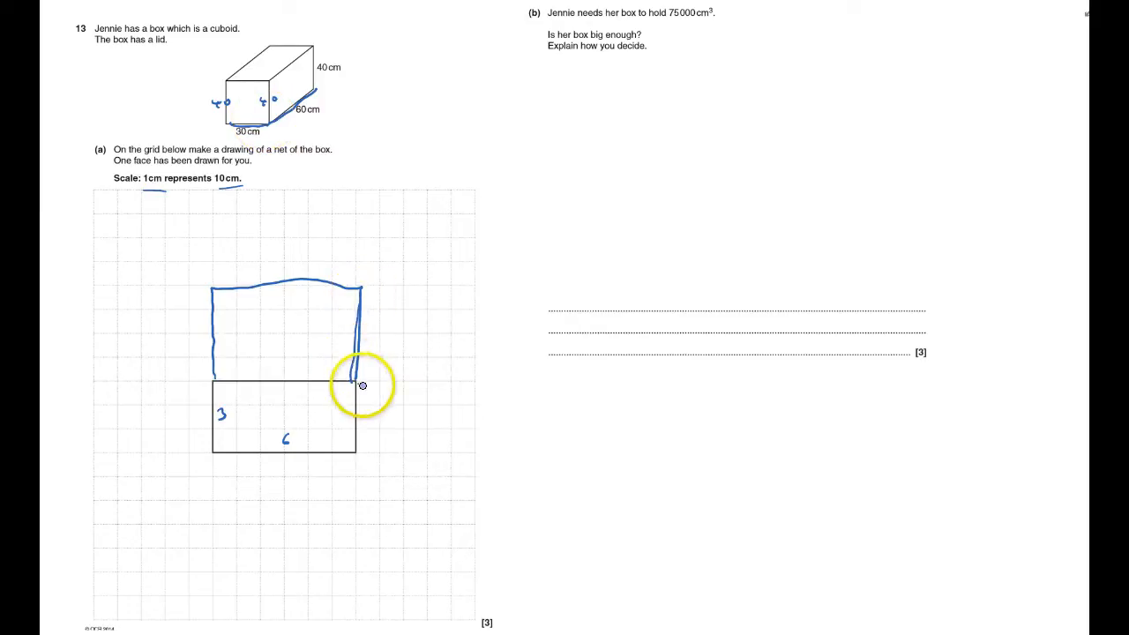
pyautogui.moveTo(355, 382); pyautogui.dragTo(450, 457)
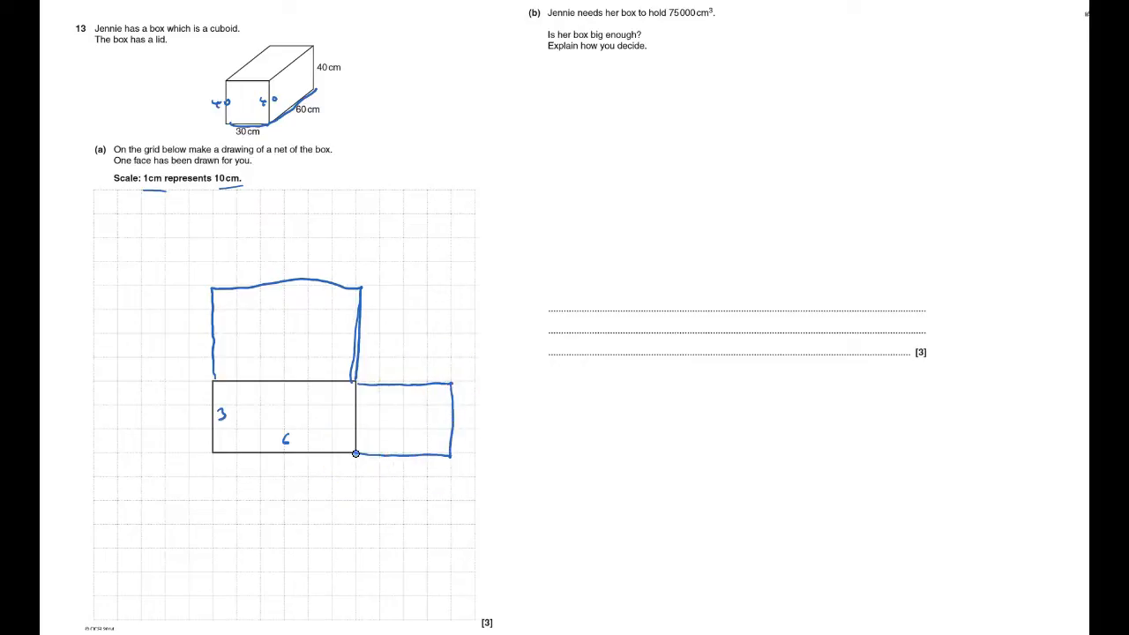
pyautogui.moveTo(357, 453); pyautogui.dragTo(357, 547)
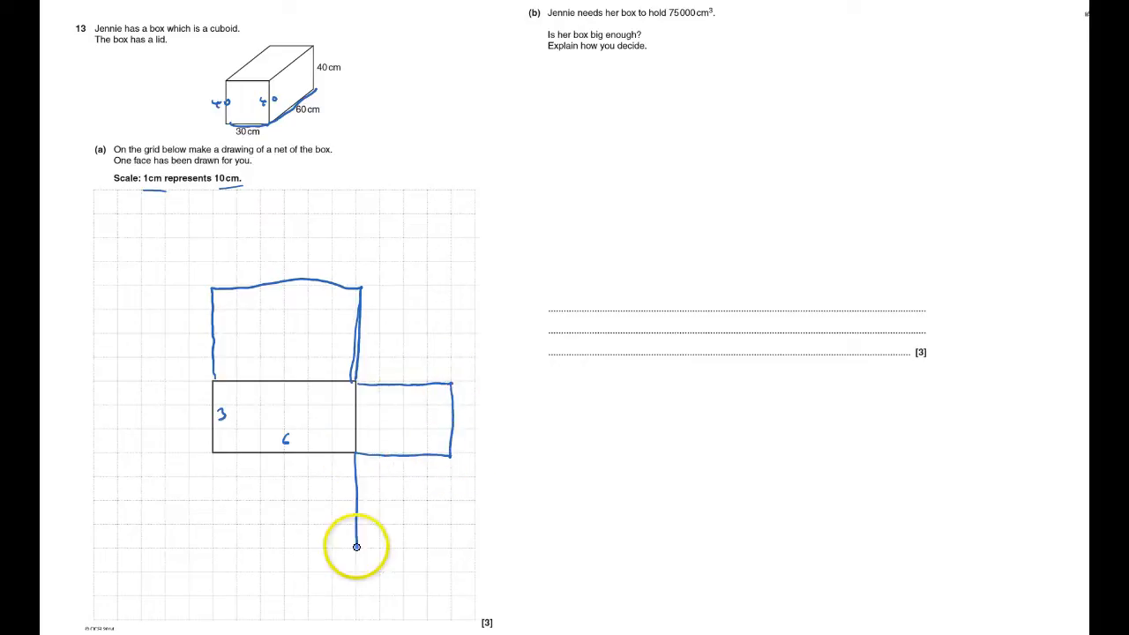
pyautogui.moveTo(357, 547); pyautogui.dragTo(210, 457)
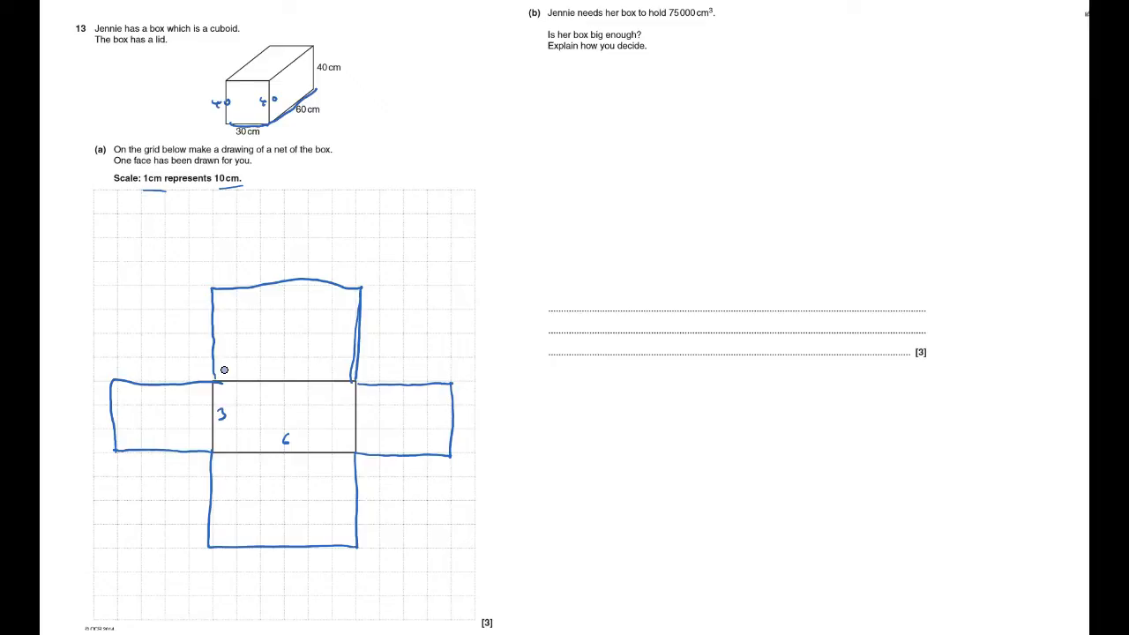
pyautogui.click(242, 75)
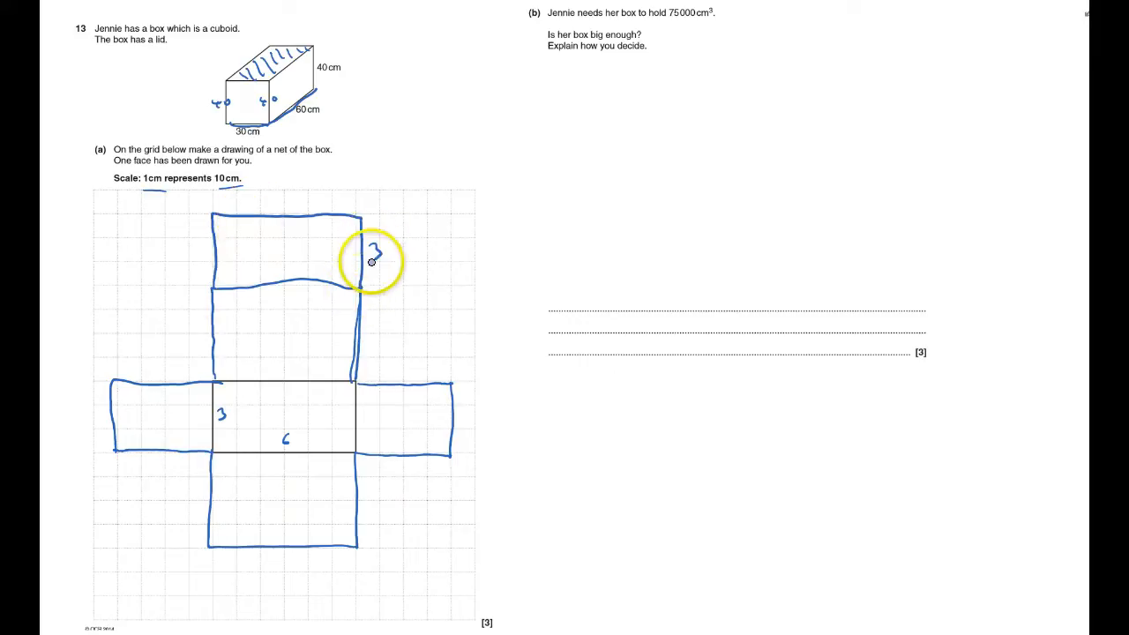
pyautogui.moveTo(306, 243)
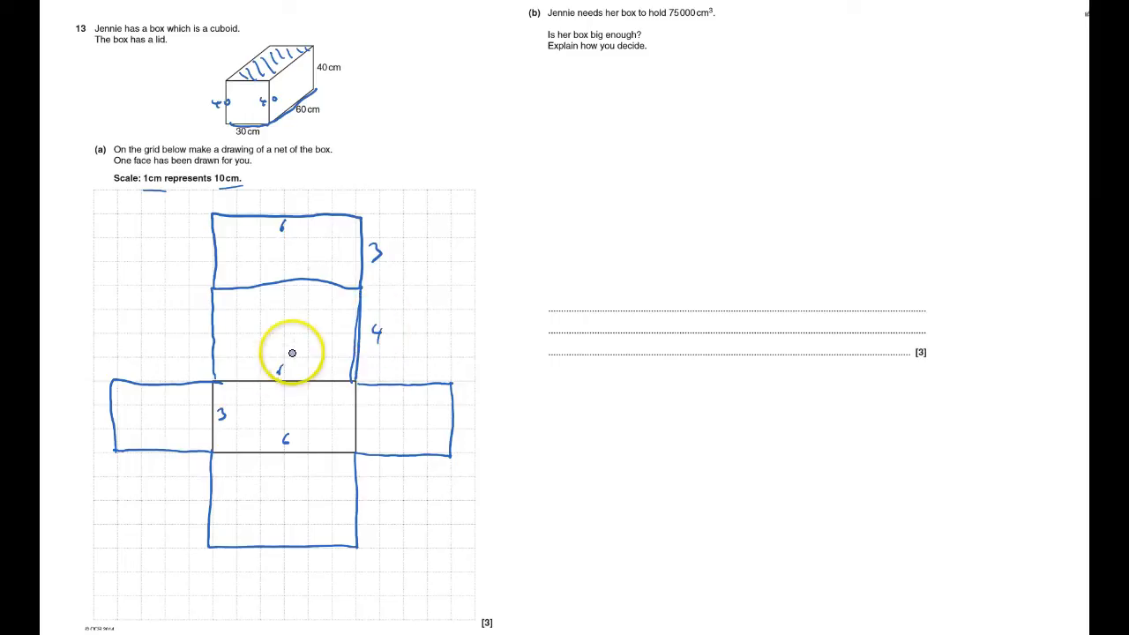
pyautogui.moveTo(646, 31)
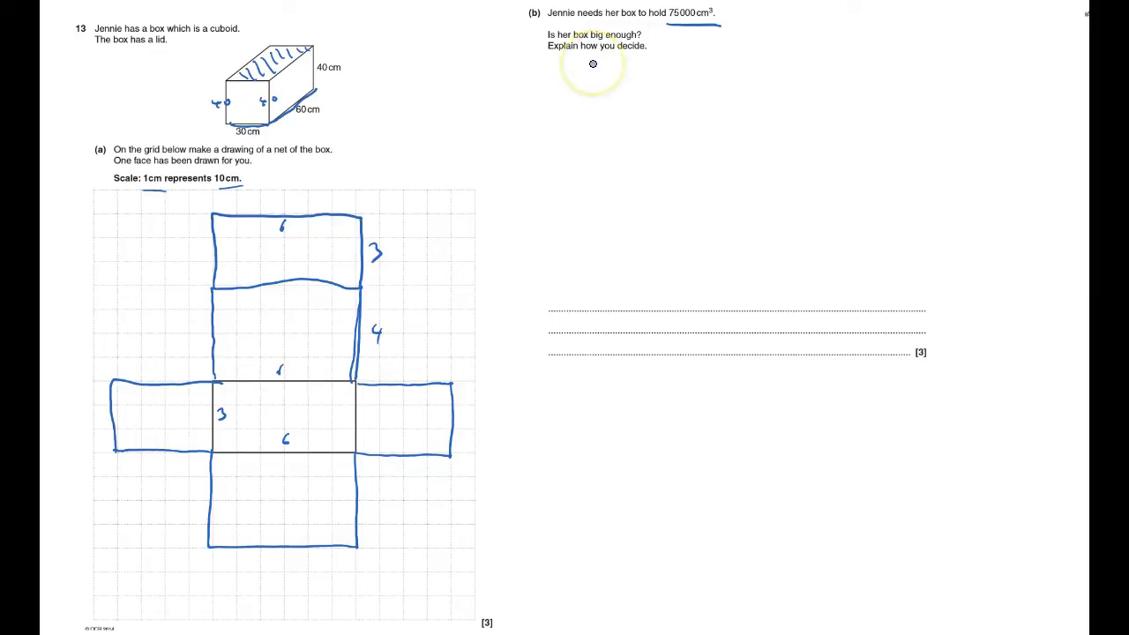
# Handwrite the volume working 30 × 40 × 60, then 1200 × 60, under part (b)
pyautogui.write('30 x 40')
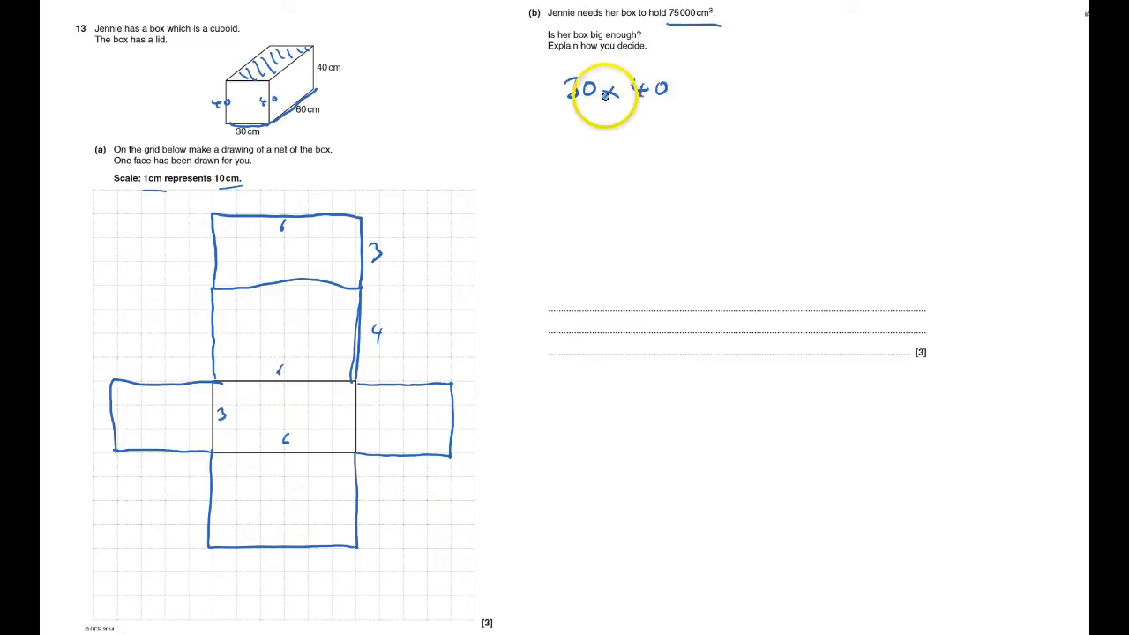
pyautogui.write('× 60')
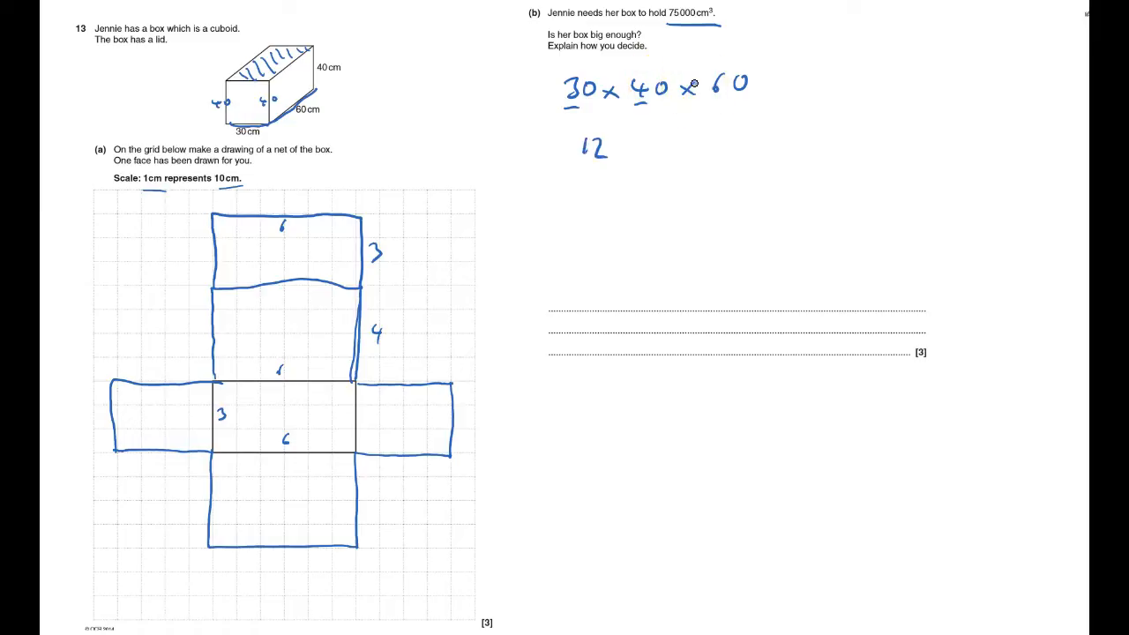
pyautogui.write('00 × 60')
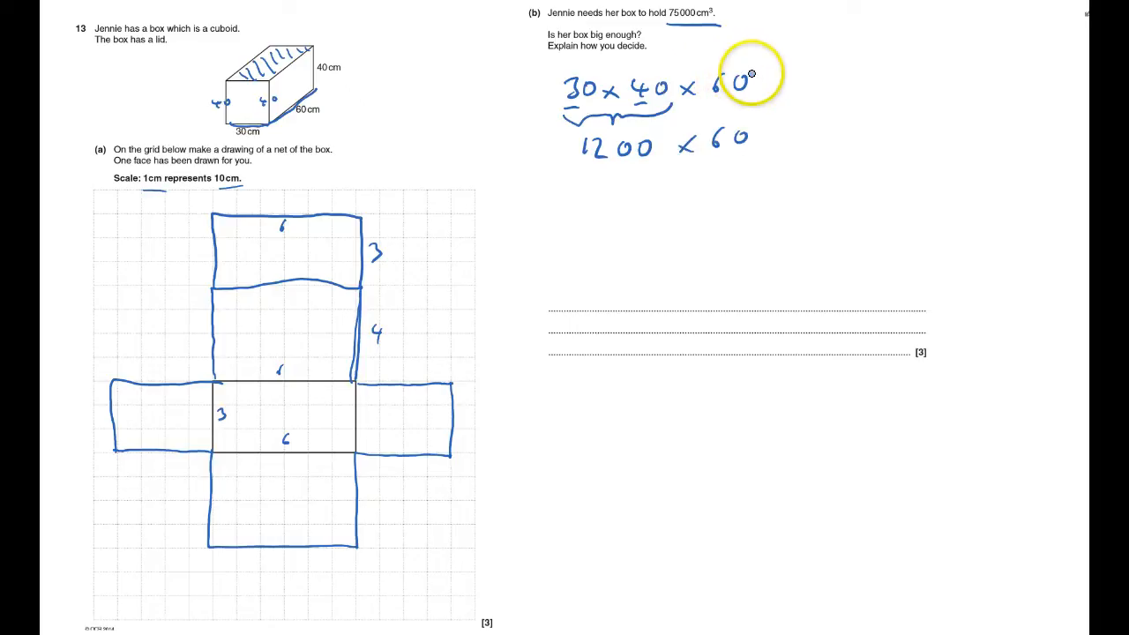
pyautogui.moveTo(635, 106)
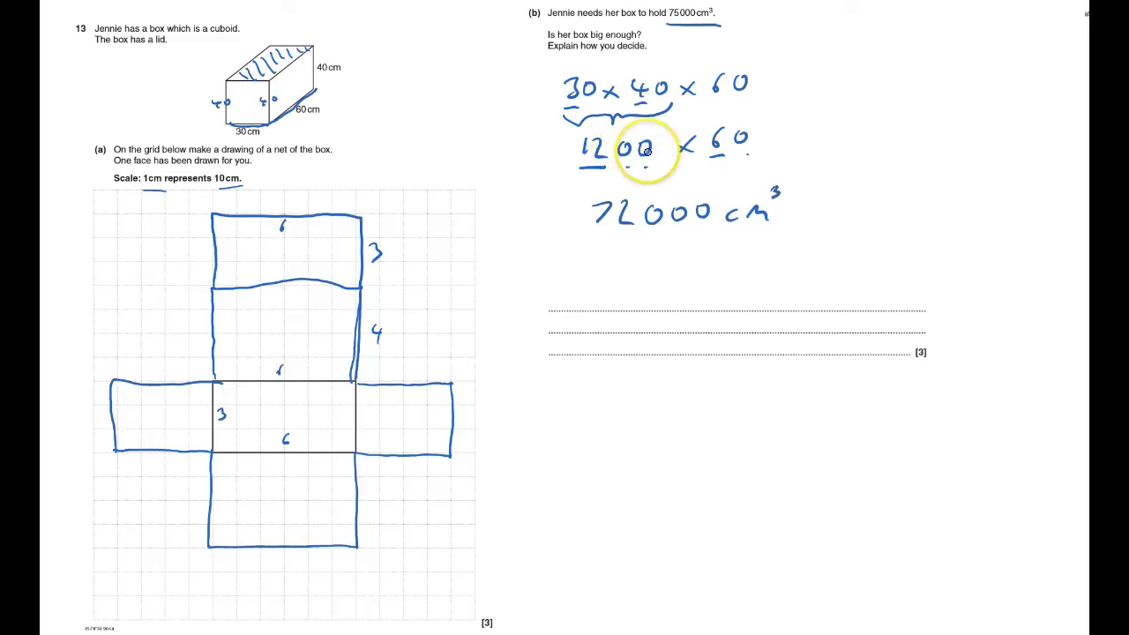
pyautogui.moveTo(583, 168)
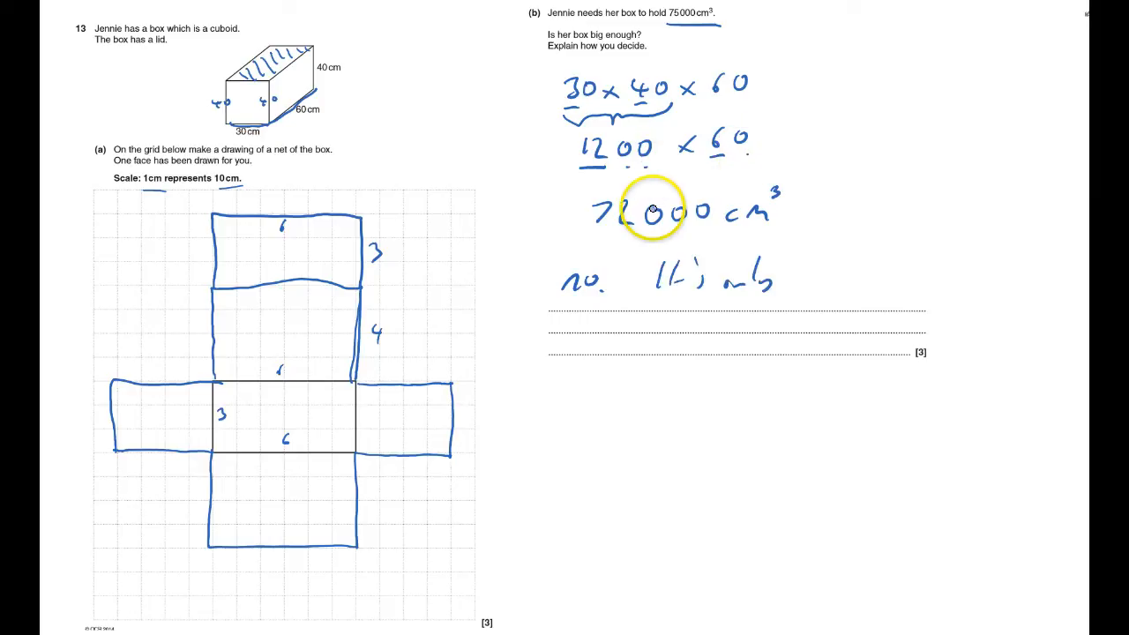
# Write the answer 'No, it's only 72 000' below the calculation
pyautogui.write('72 000')
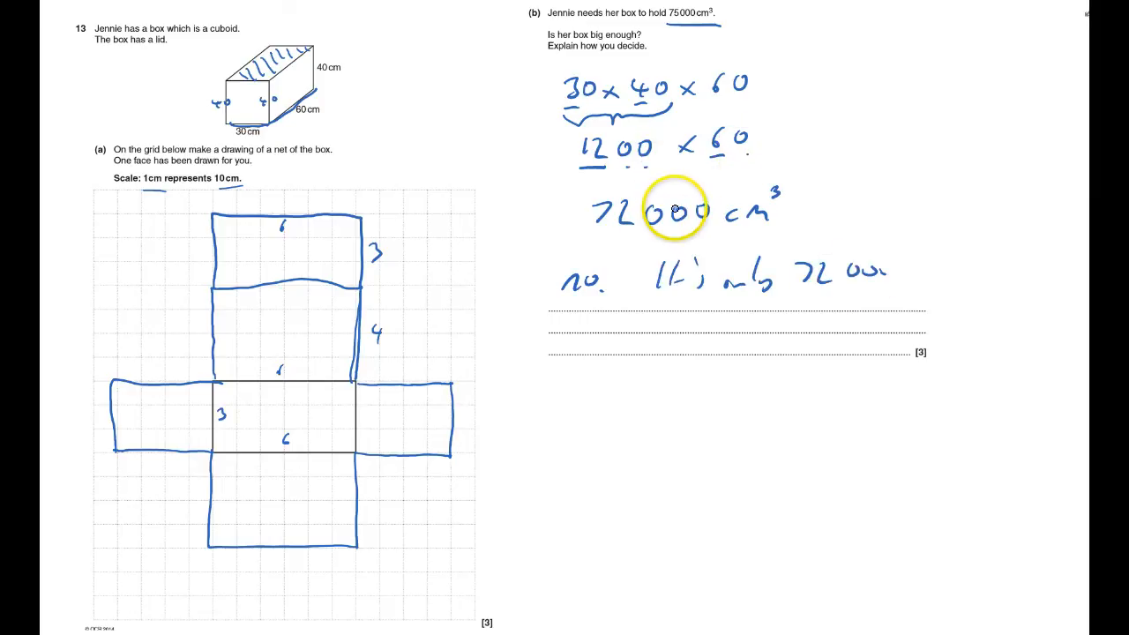